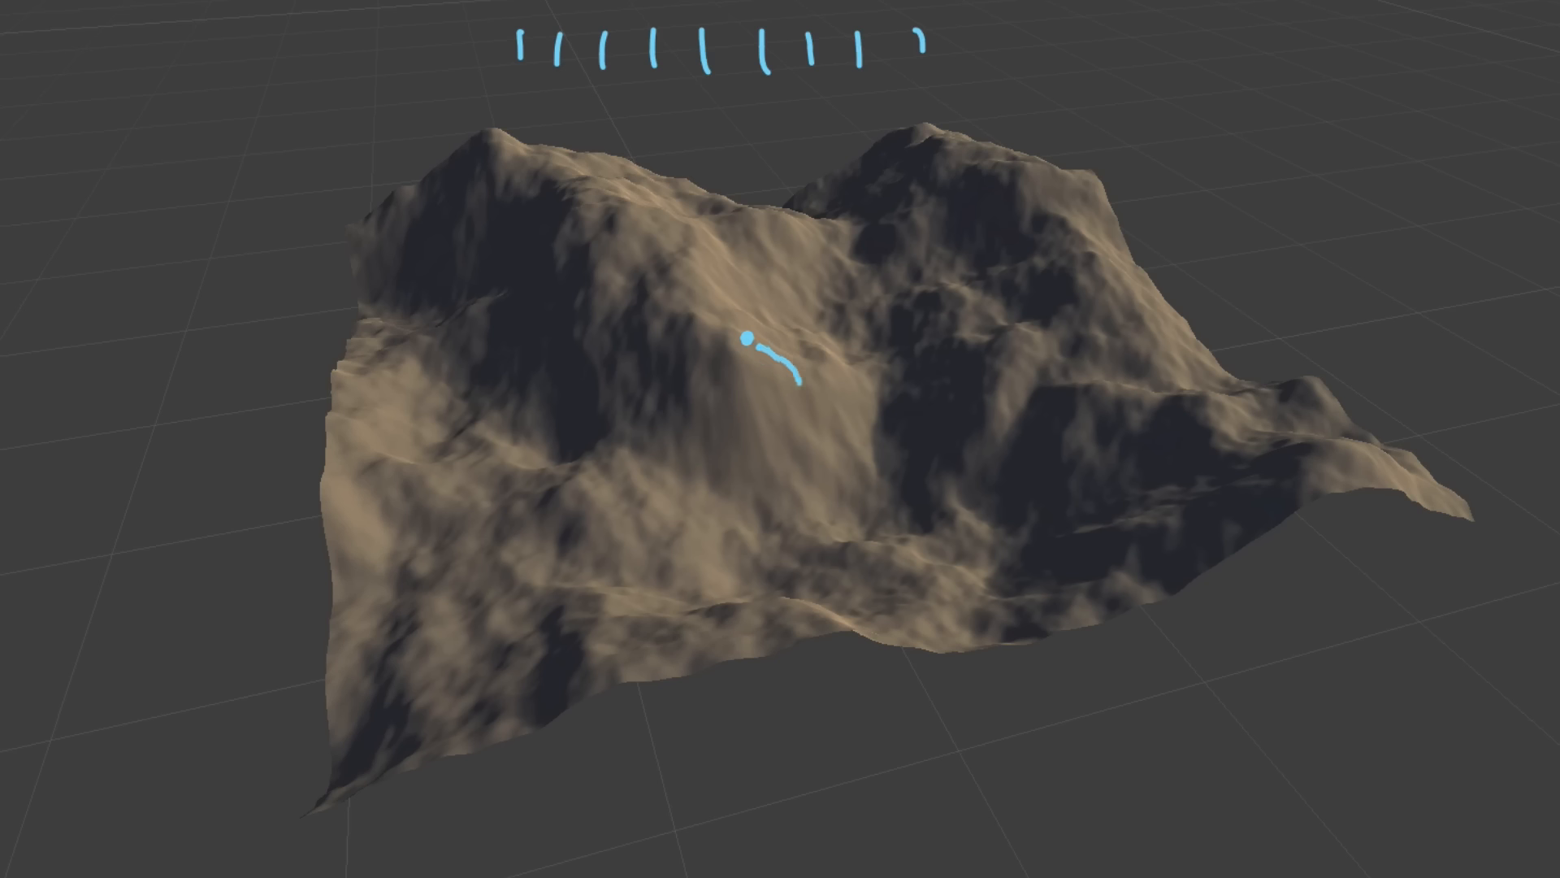
Step: Animate the droplet trail from the hillside slope down to the valley floor
{"action": "left_click_drag", "start_coordinate": [744, 338], "coordinate": [854, 497]}
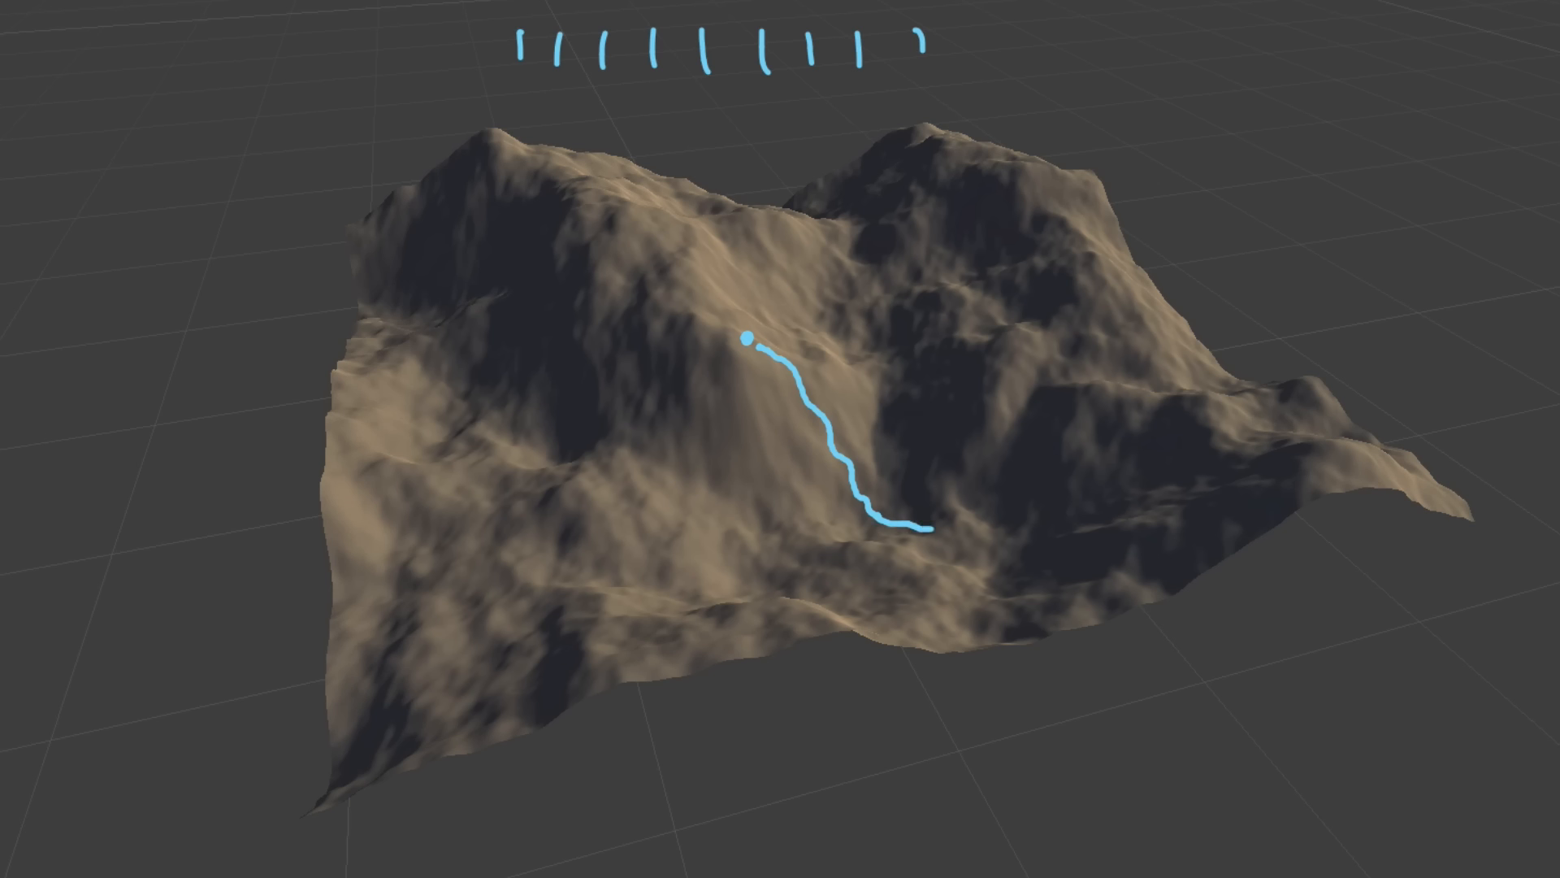
{"action": "left_click_drag", "start_coordinate": [906, 518], "coordinate": [994, 557]}
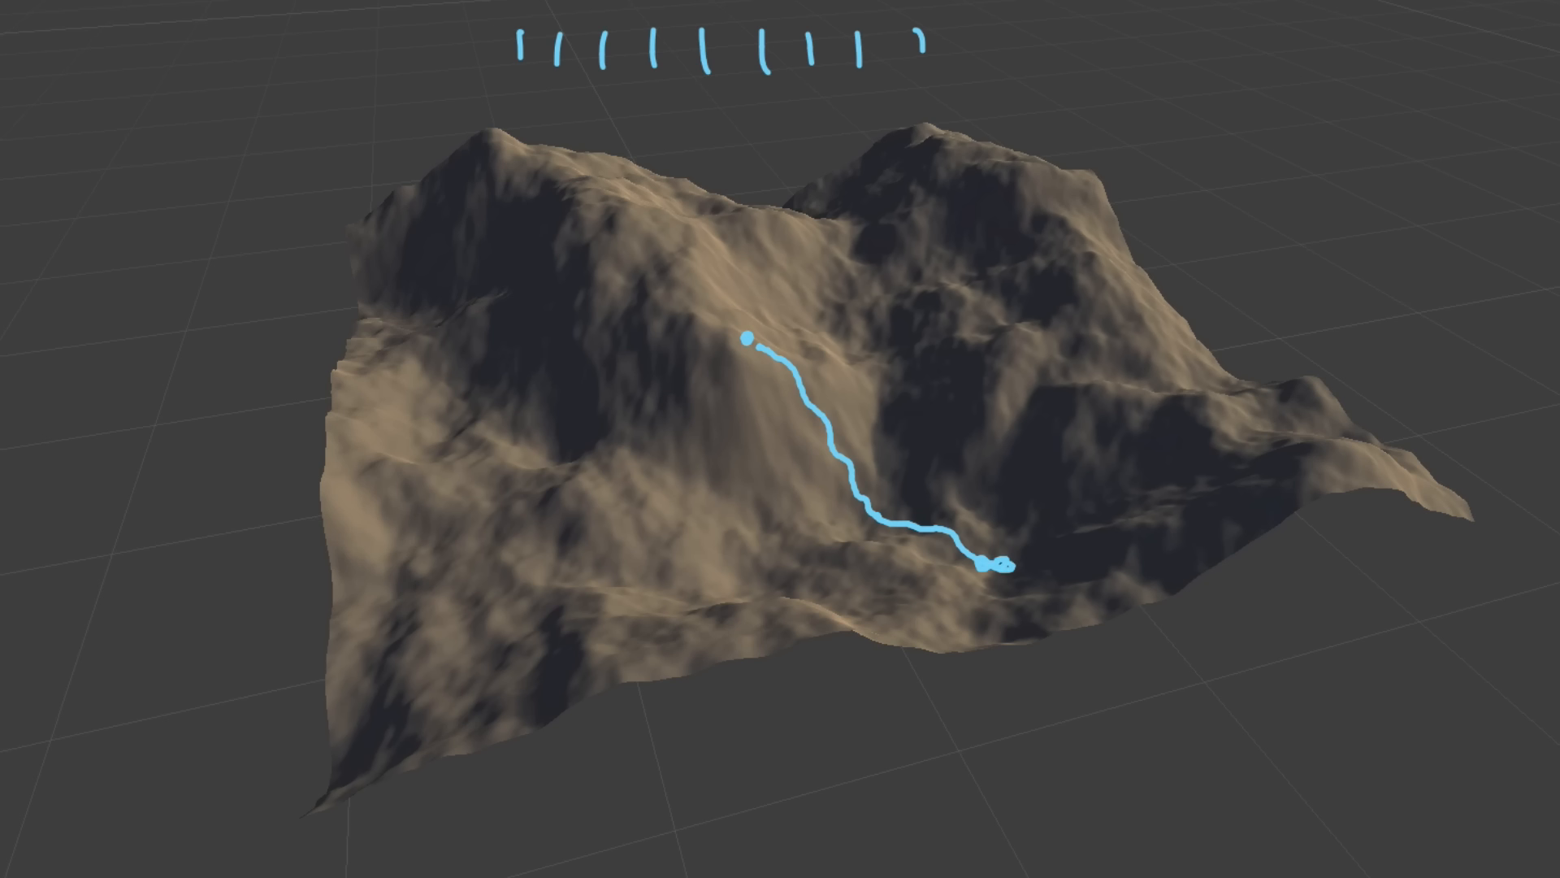
{"action": "left_click_drag", "start_coordinate": [746, 338], "coordinate": [616, 368]}
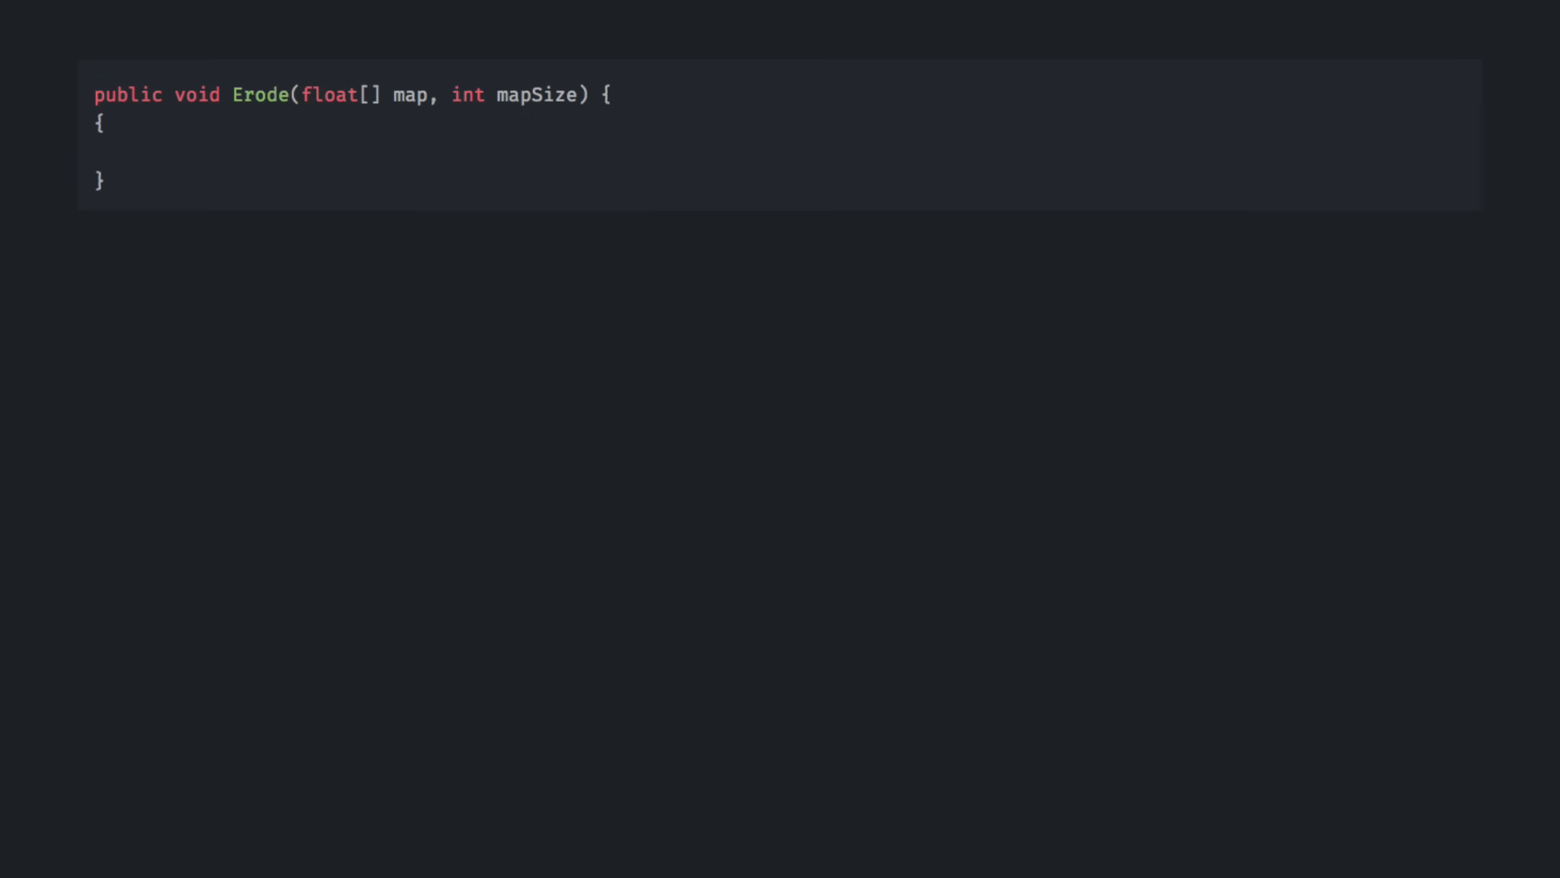
Step: Add the droplet spawn comment, a lifetime < 30 loop, and step comments inside it
{"action": "type", "text": "// Create water droplet at random point on map"}
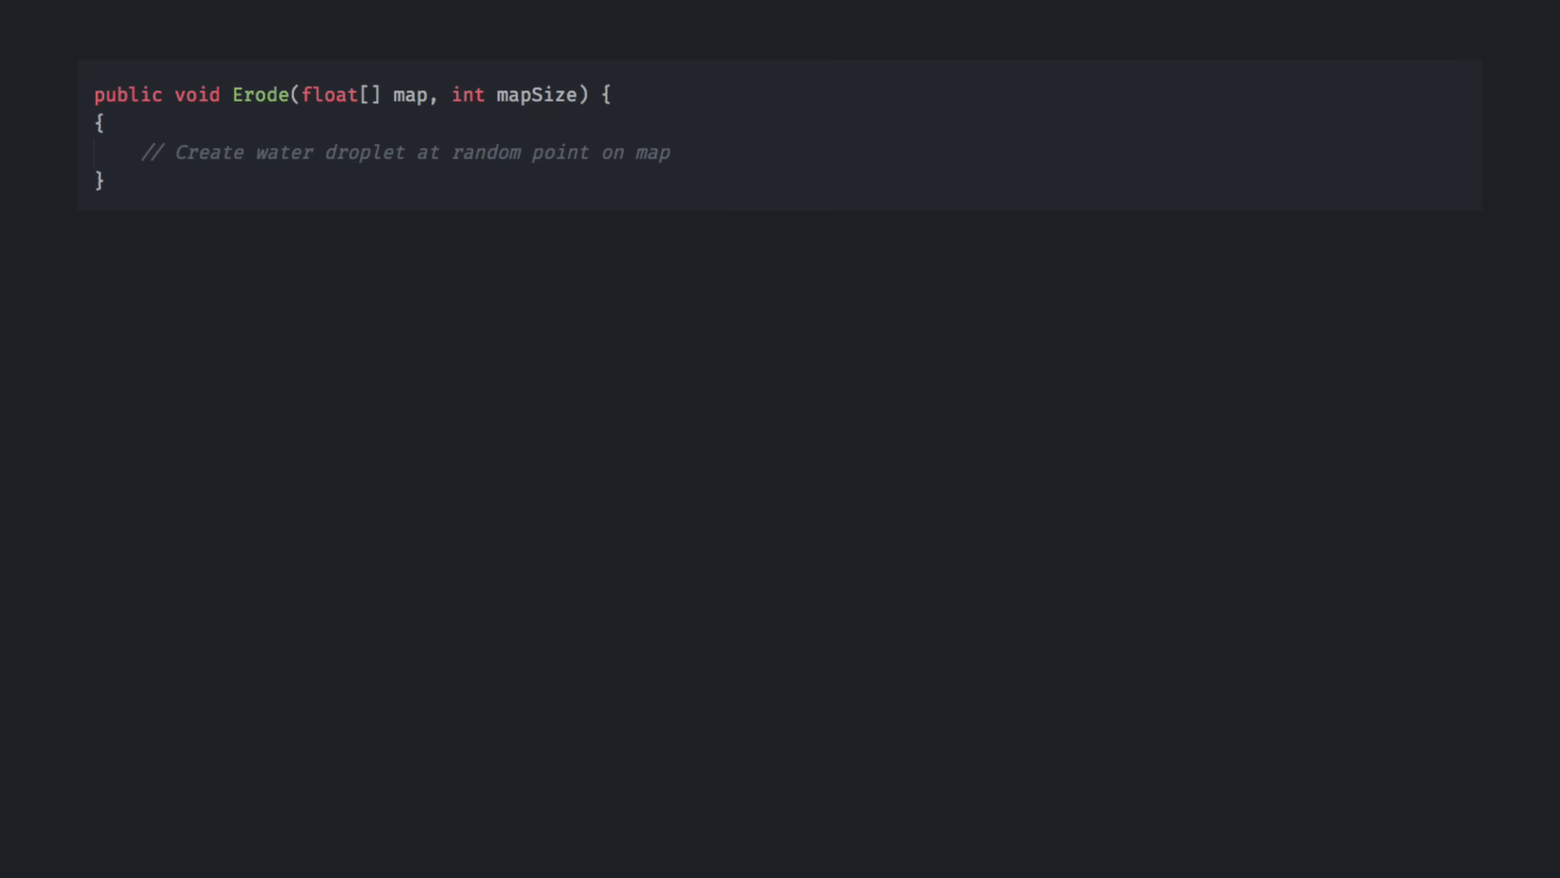
{"action": "type", "text": "for (int lifetime = 0; lifetime < 30; lifetime ++)"}
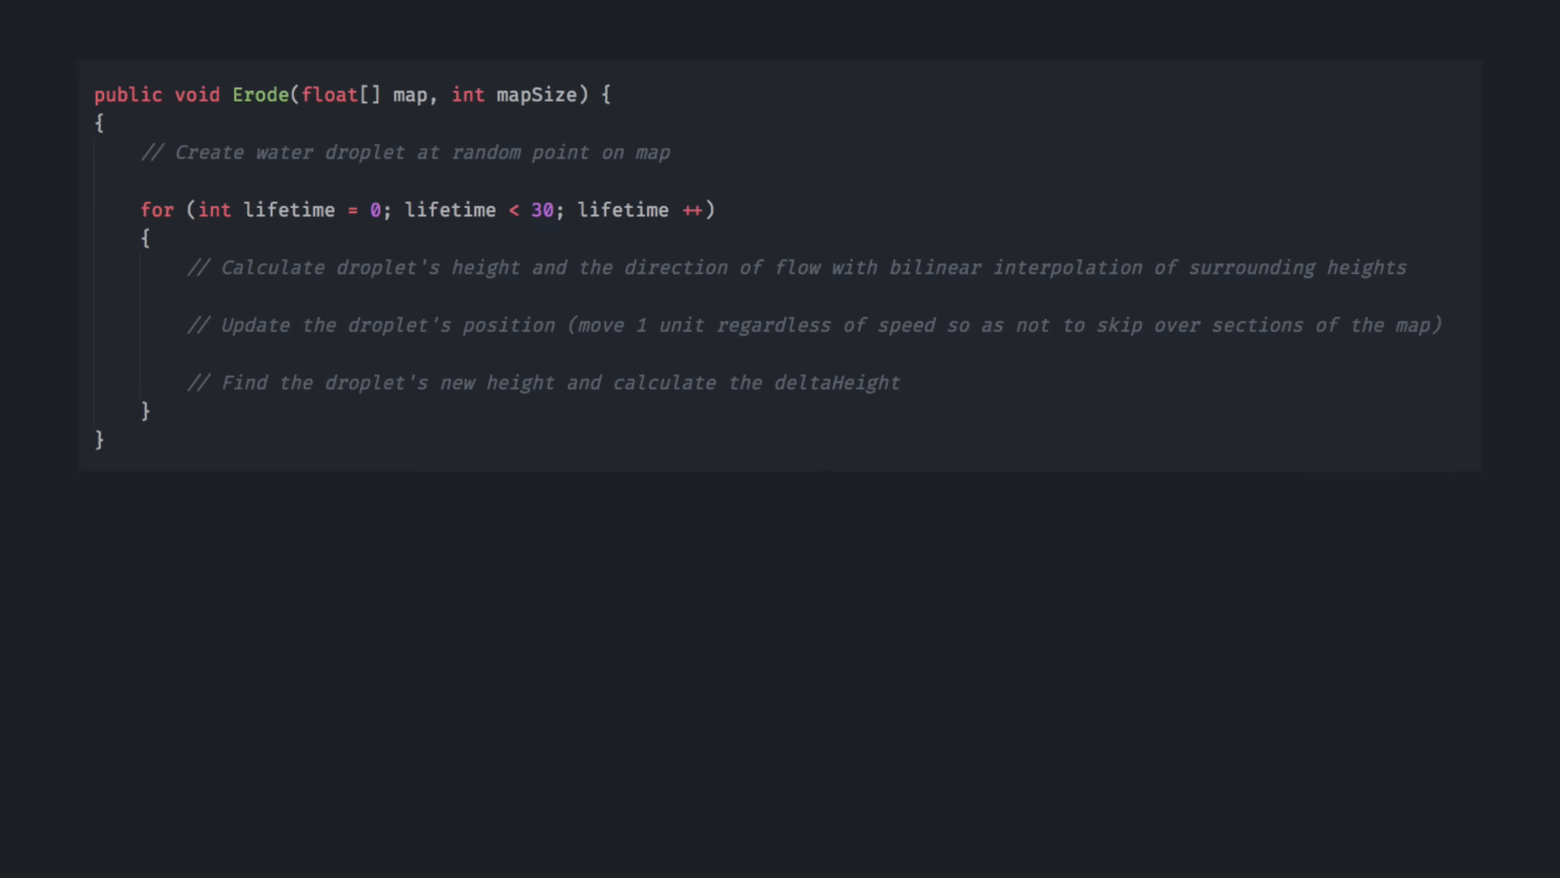
{"action": "type", "text": "// Calculate the droplet's sediment capacity (higher when moving fast down a slope and contains lots of water)"}
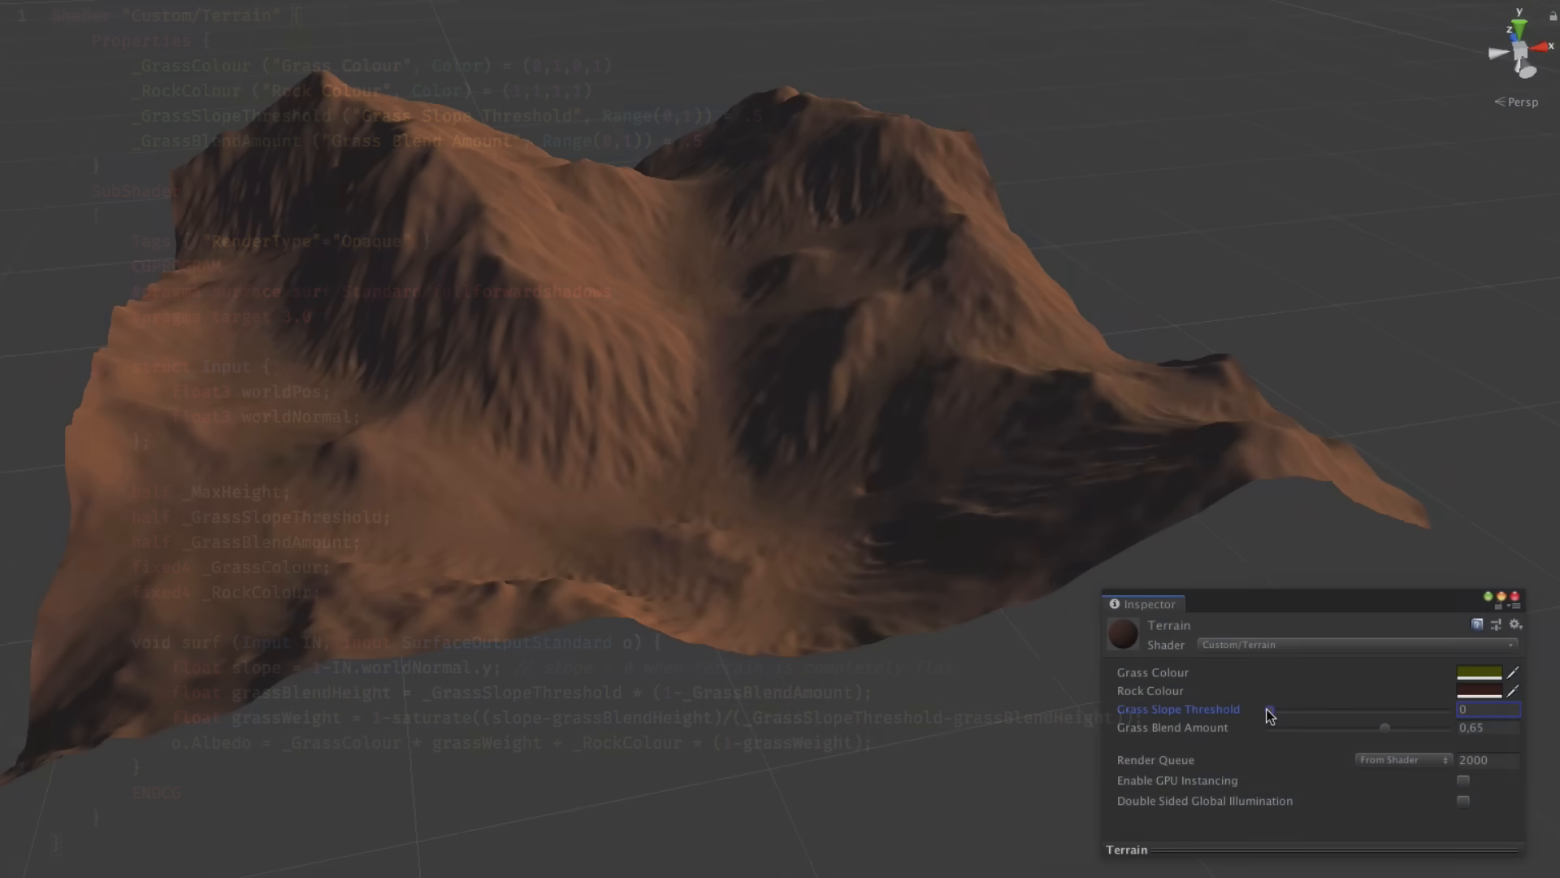
Step: Set Grass Slope Threshold to about 0.134 and Grass Blend Amount to 1
{"action": "left_click_drag", "start_coordinate": [1268, 714], "coordinate": [1284, 714]}
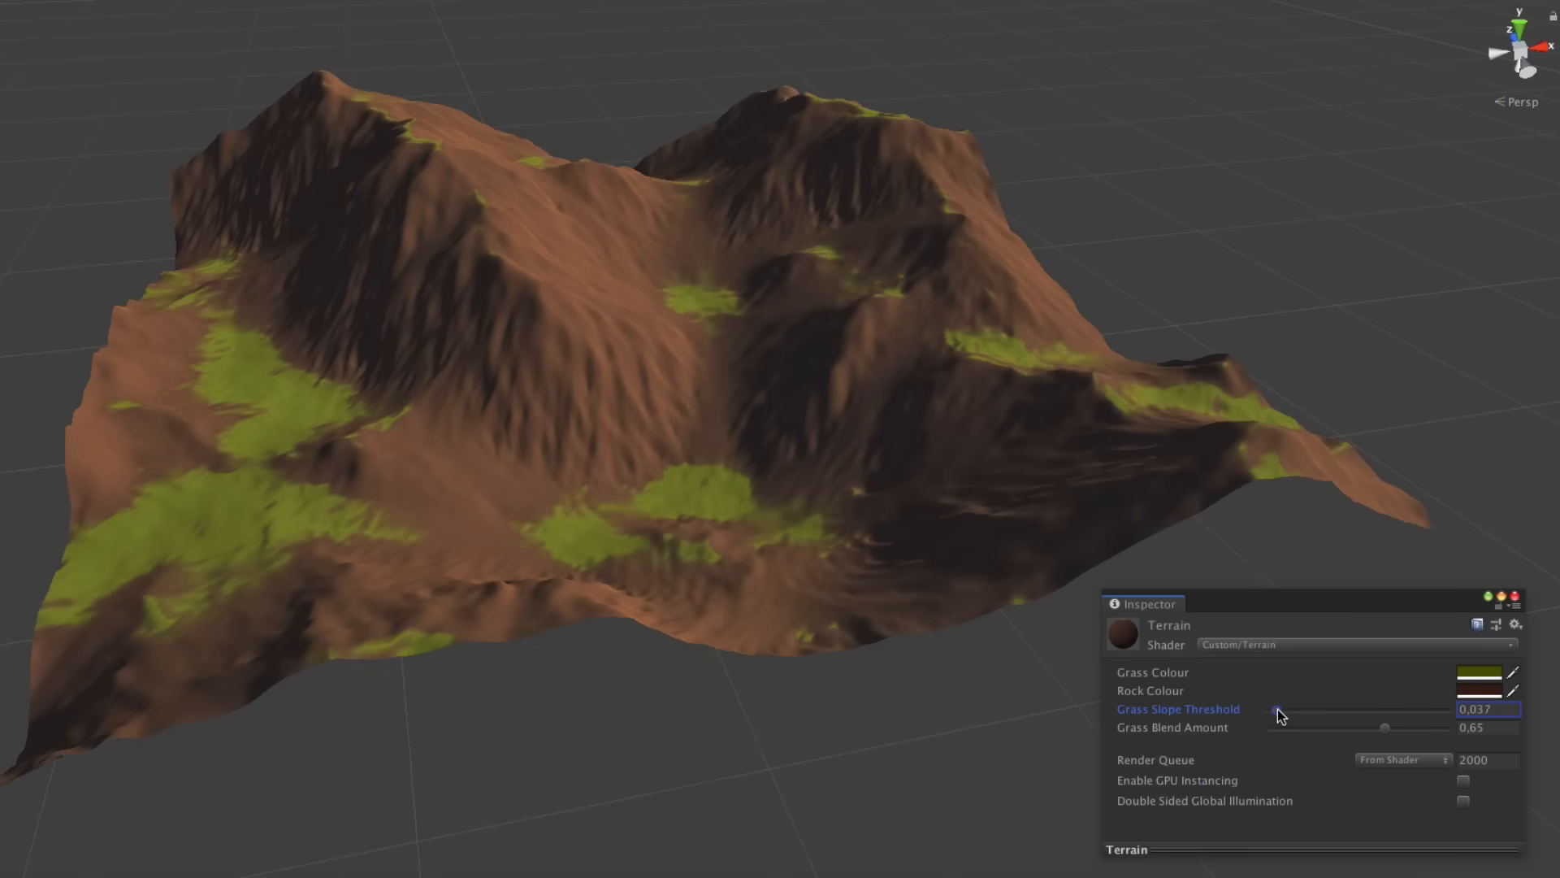
{"action": "left_click_drag", "start_coordinate": [1278, 727], "coordinate": [1396, 727]}
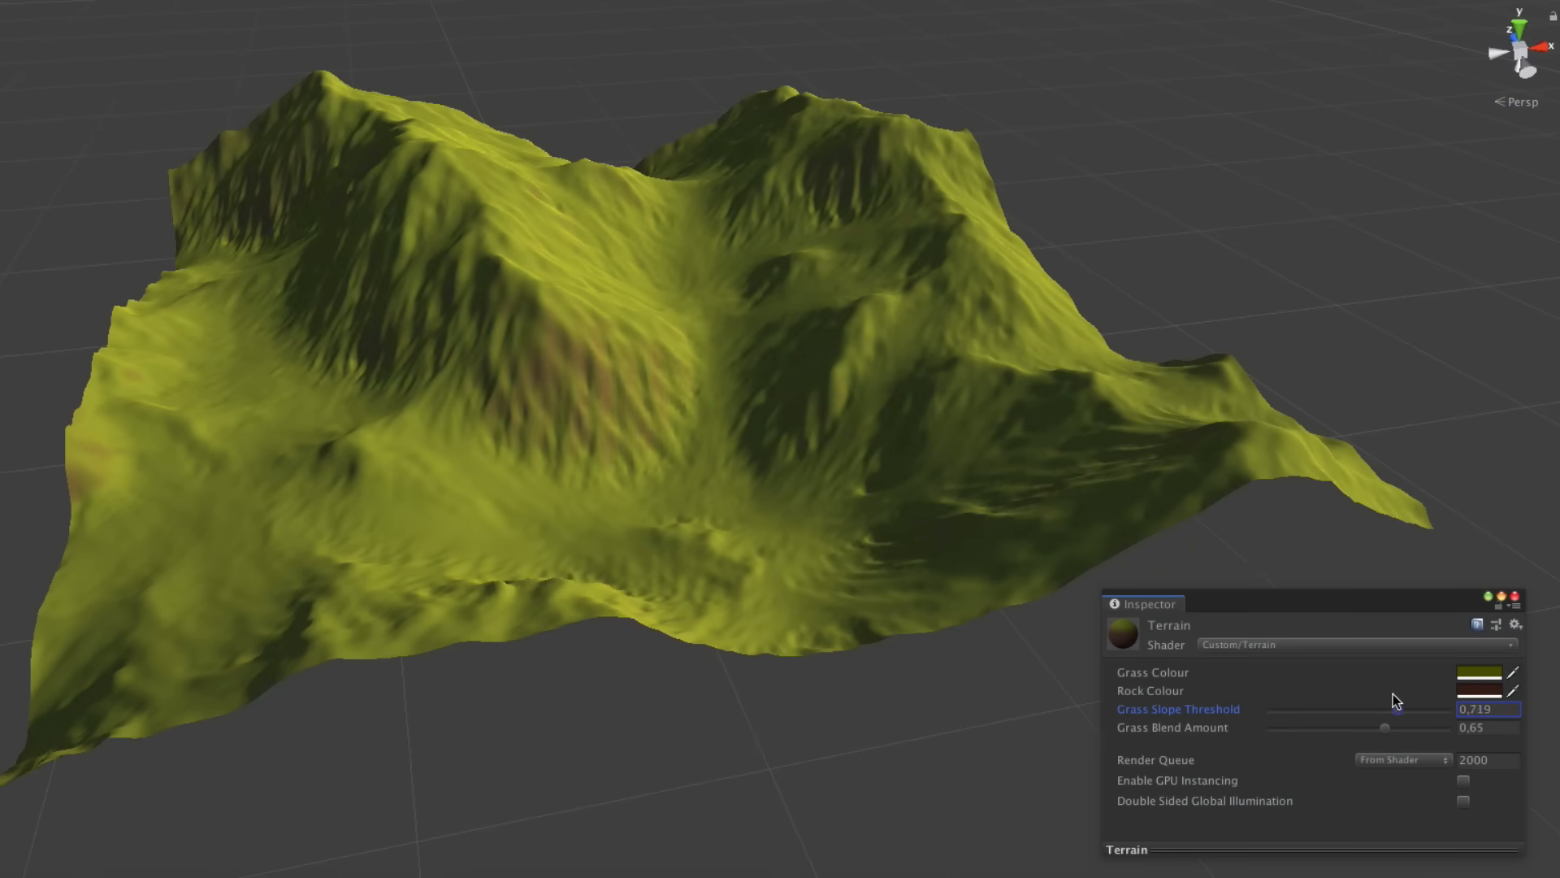
{"action": "left_click_drag", "start_coordinate": [1384, 710], "coordinate": [1295, 709]}
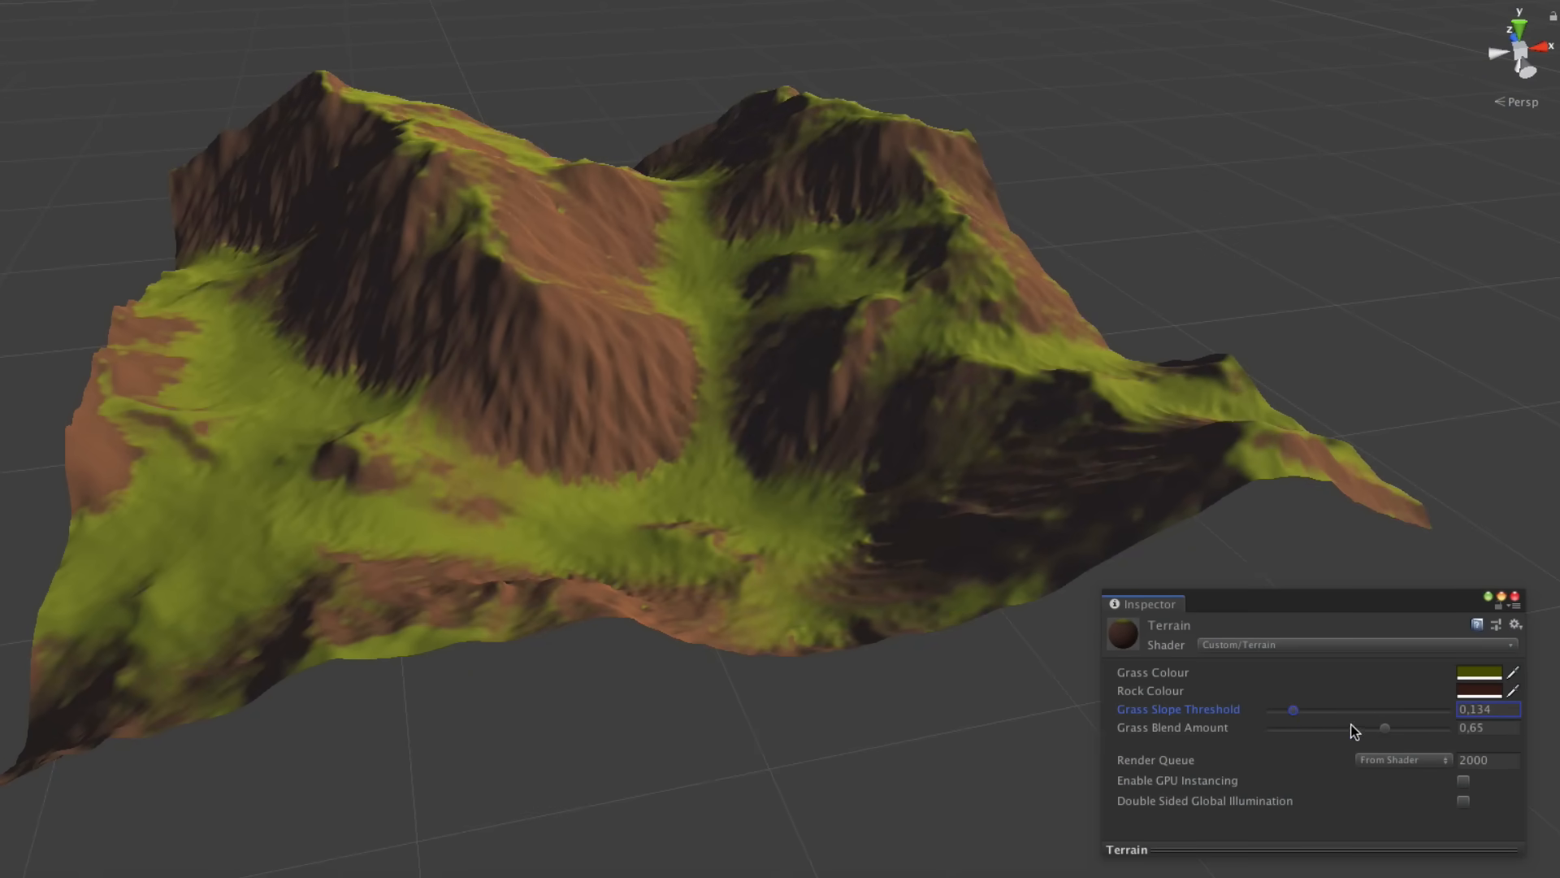
{"action": "left_click_drag", "start_coordinate": [1383, 728], "coordinate": [1335, 728]}
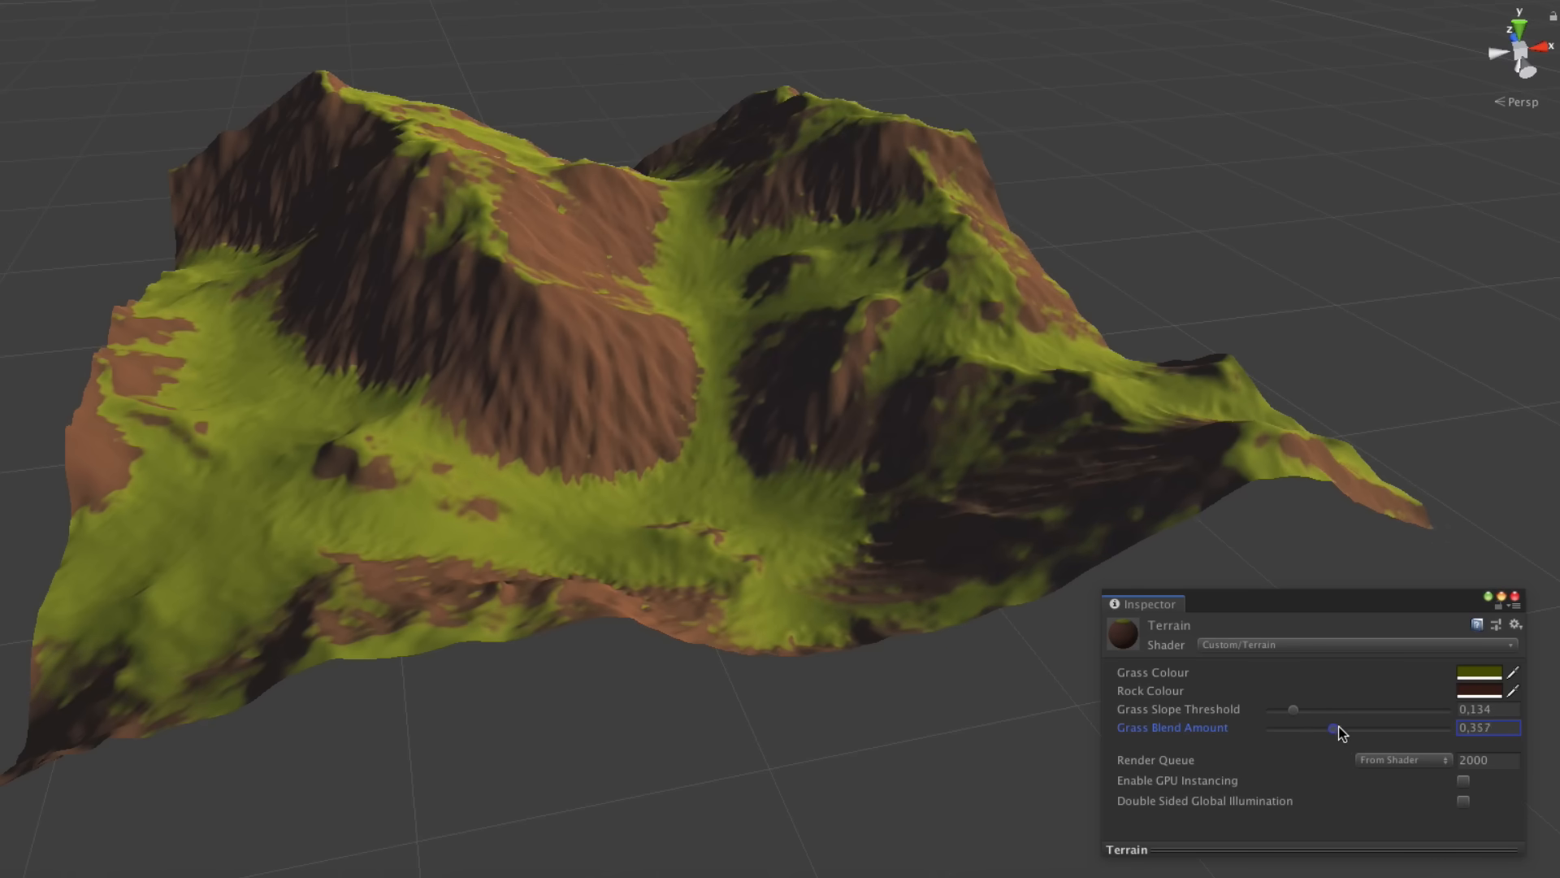
{"action": "left_click_drag", "start_coordinate": [1334, 728], "coordinate": [1443, 727]}
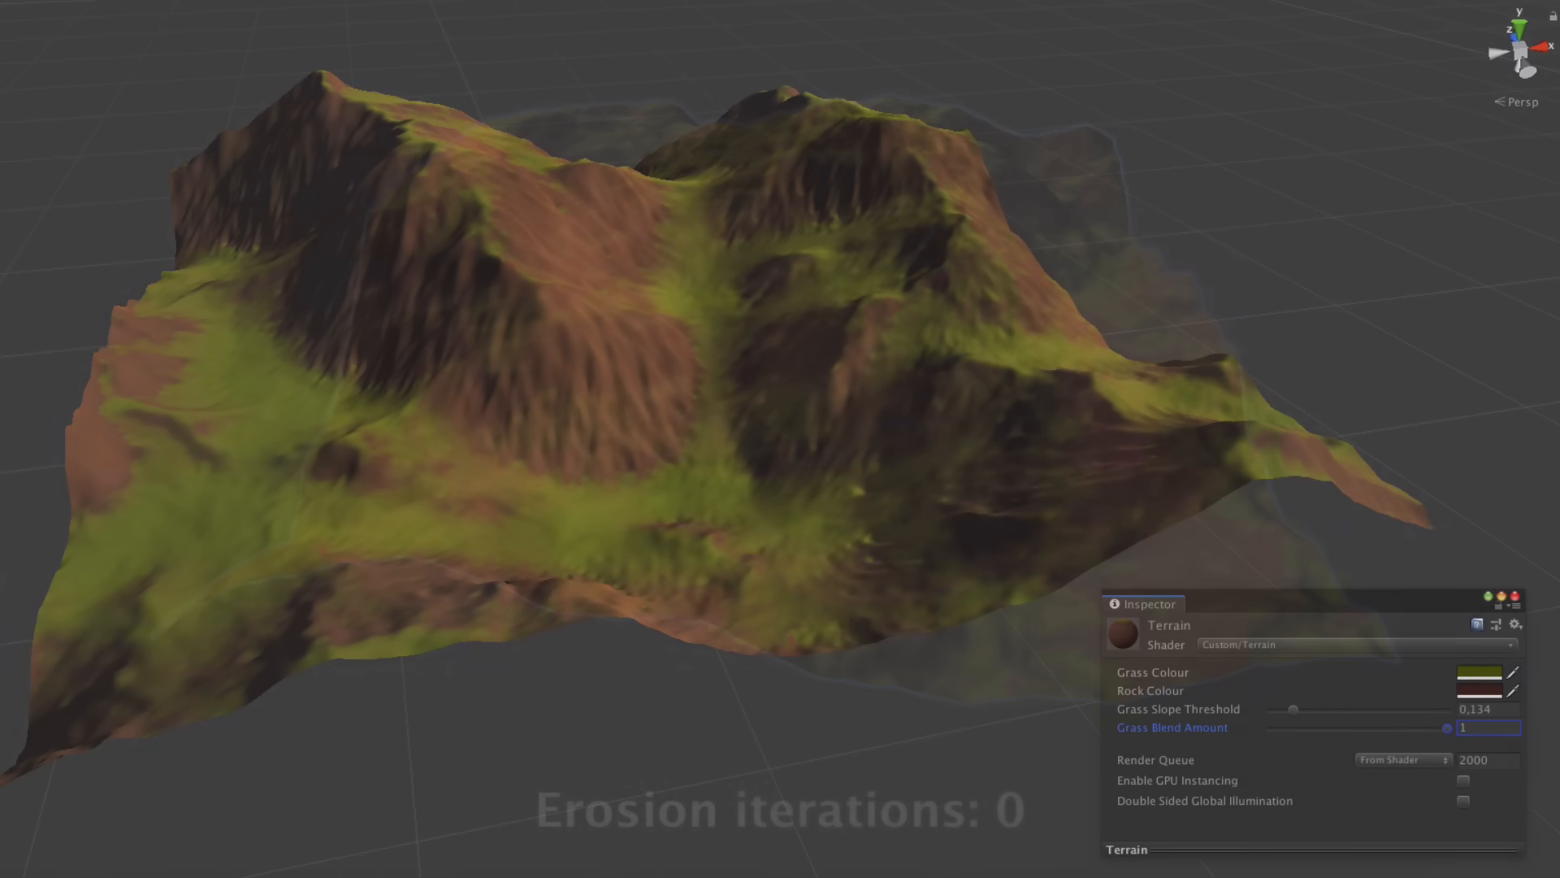